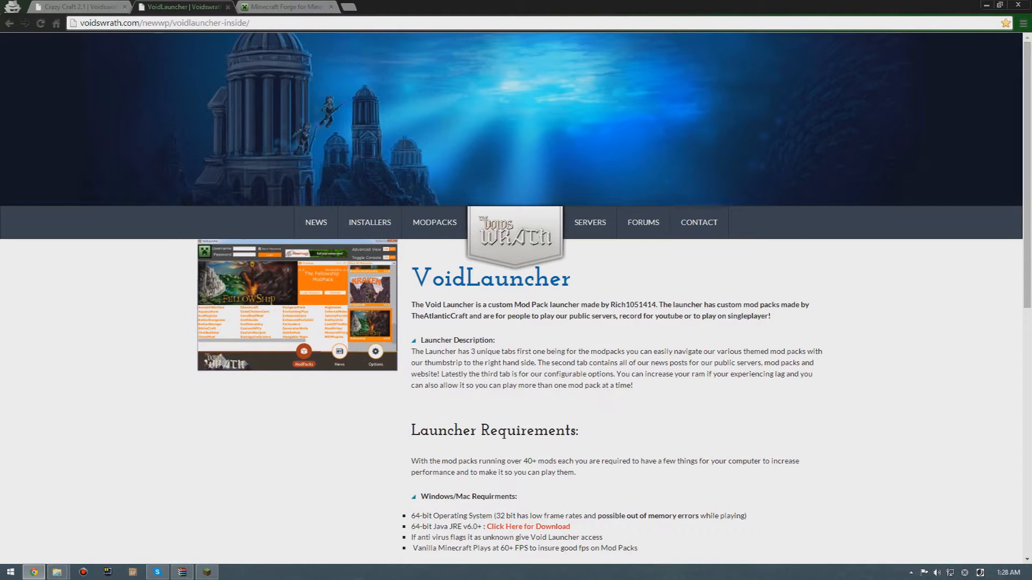
Go from the Crazy Craft mod pack page to the VoidLauncher download page.
{"action": "left_click", "coordinate": [81, 9]}
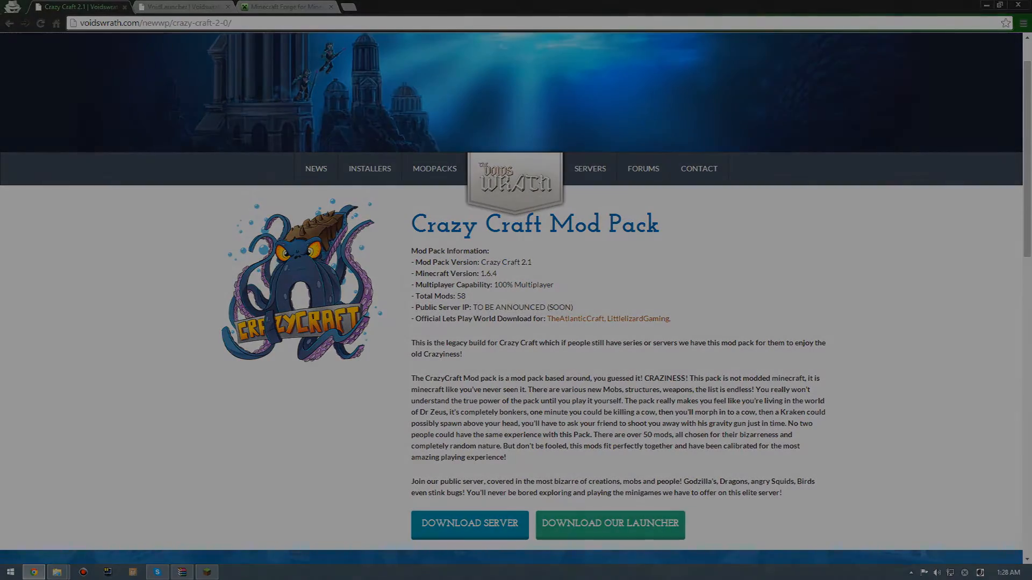
{"action": "left_click", "coordinate": [610, 539]}
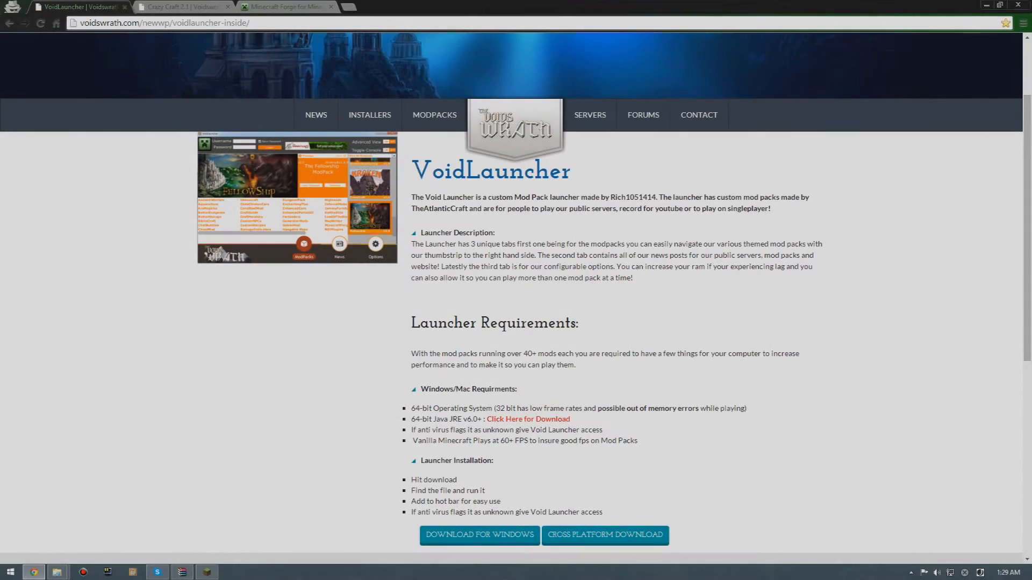
{"action": "scroll", "scroll_direction": "down", "scroll_amount": 3}
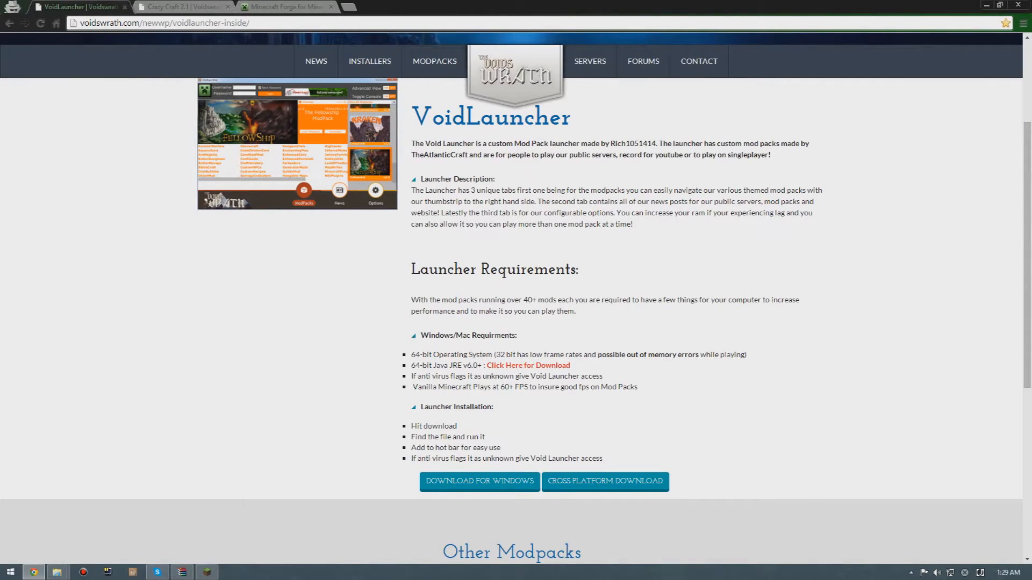
{"action": "left_click", "coordinate": [161, 23]}
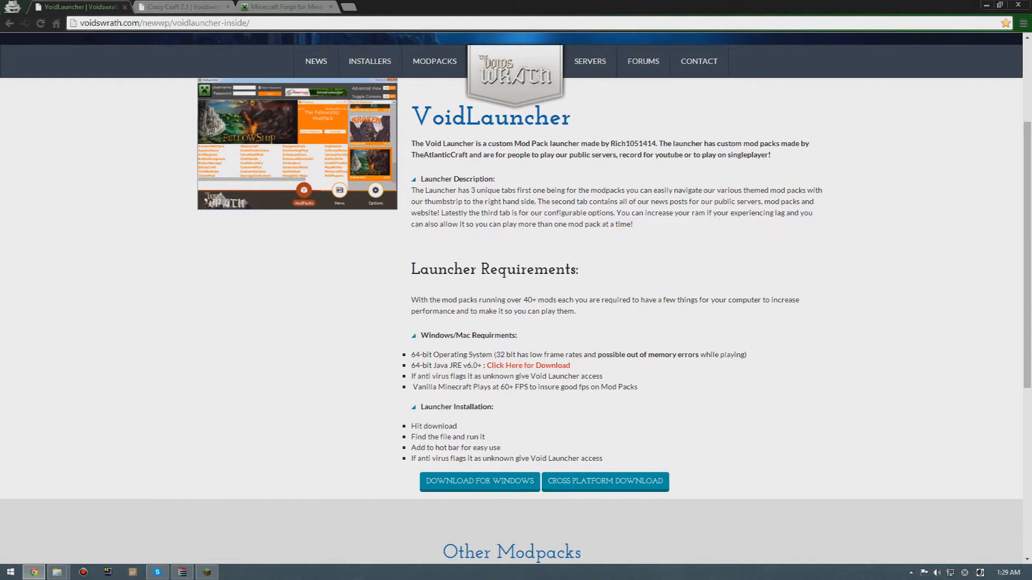
Download the Windows launcher archive through IDM, overwriting the existing copy.
{"action": "left_click", "coordinate": [479, 481]}
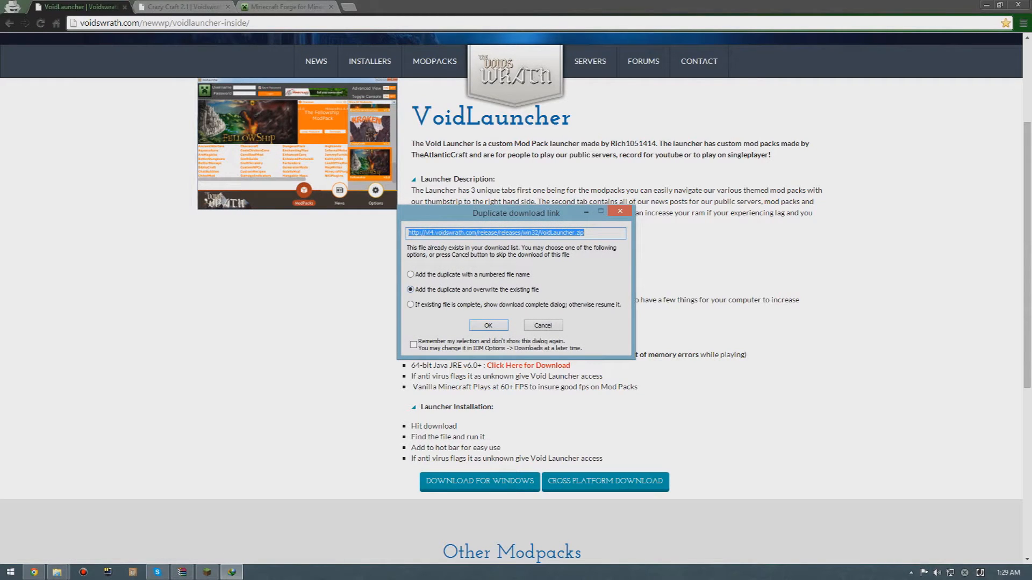
{"action": "left_click", "coordinate": [488, 324]}
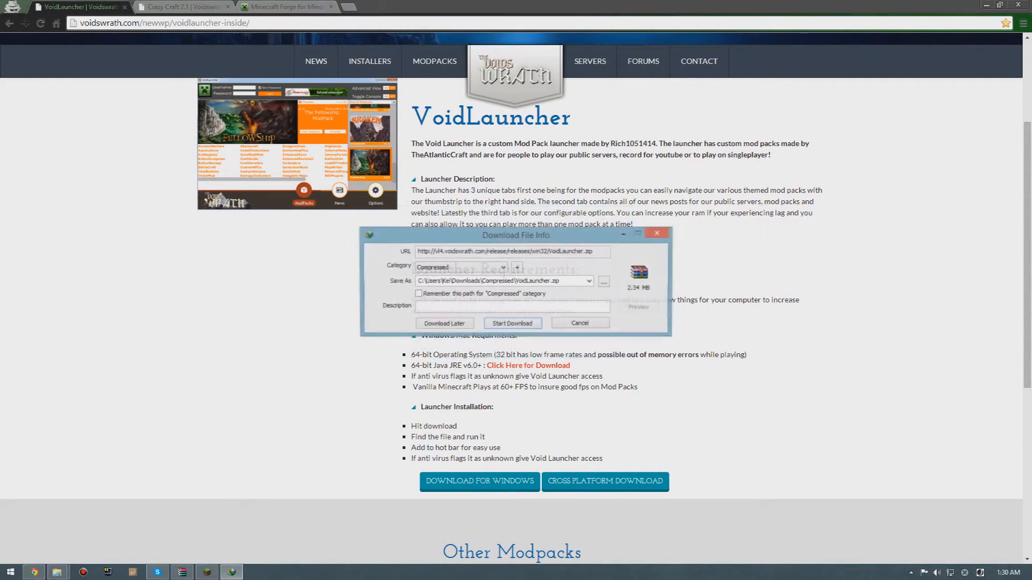
{"action": "left_click", "coordinate": [512, 323]}
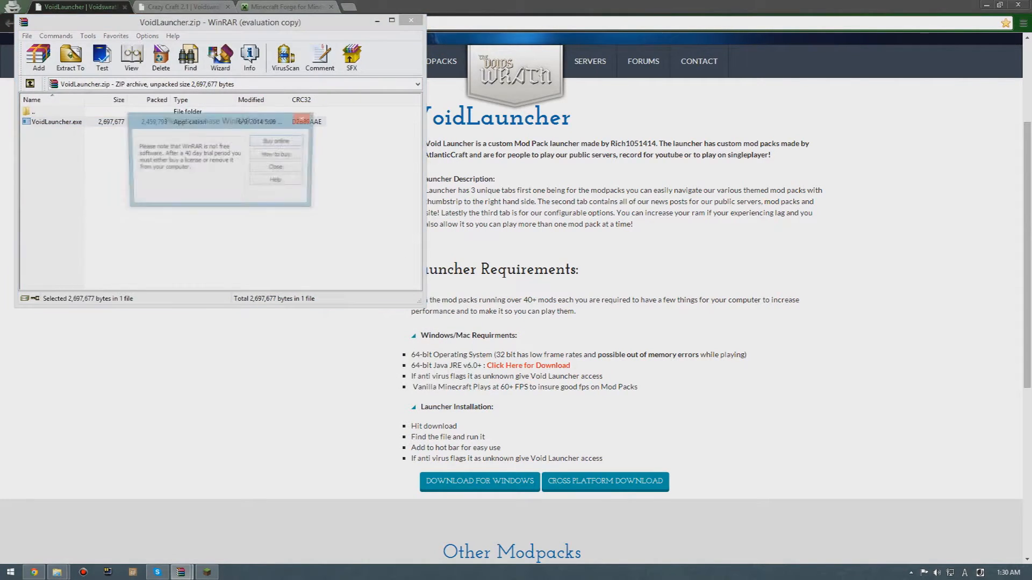
Dismiss the WinRAR trial reminder and run VoidLauncher.exe from the archive.
{"action": "left_click", "coordinate": [275, 166]}
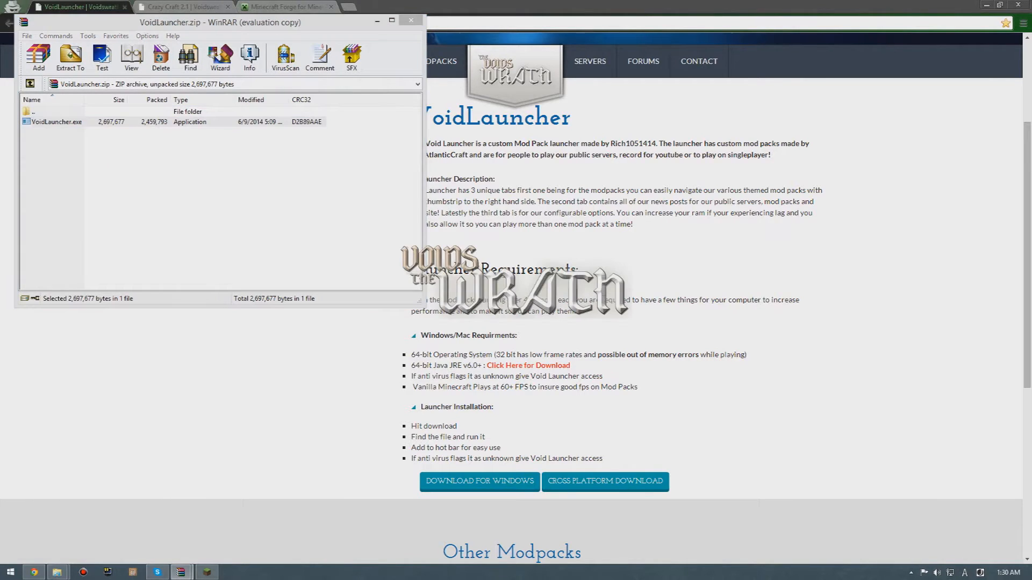
{"action": "double_click", "coordinate": [53, 122]}
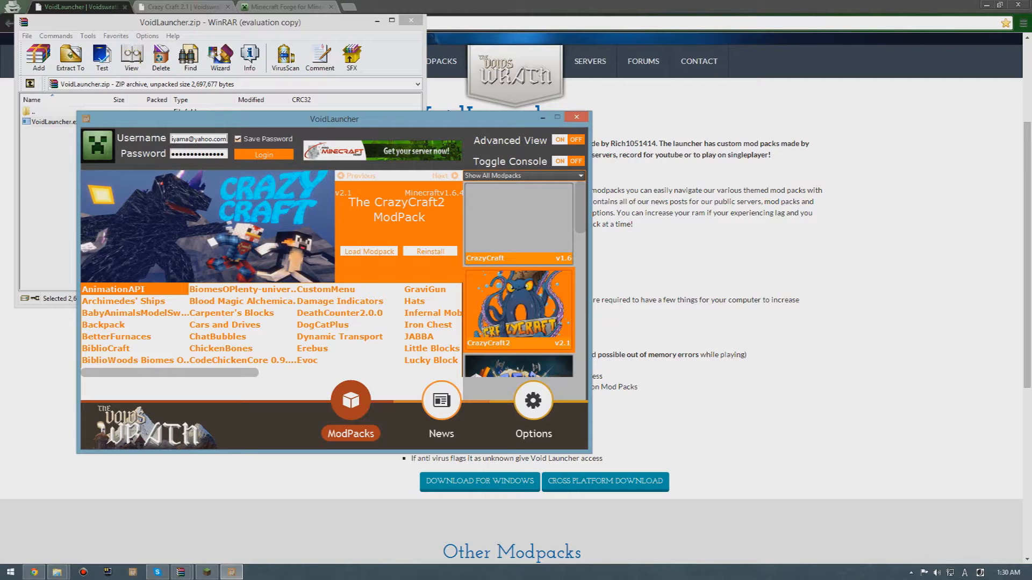
Load the CrazyCraft2 modpack so Minecraft 1.6.4 starts with its mods.
{"action": "left_click", "coordinate": [368, 252]}
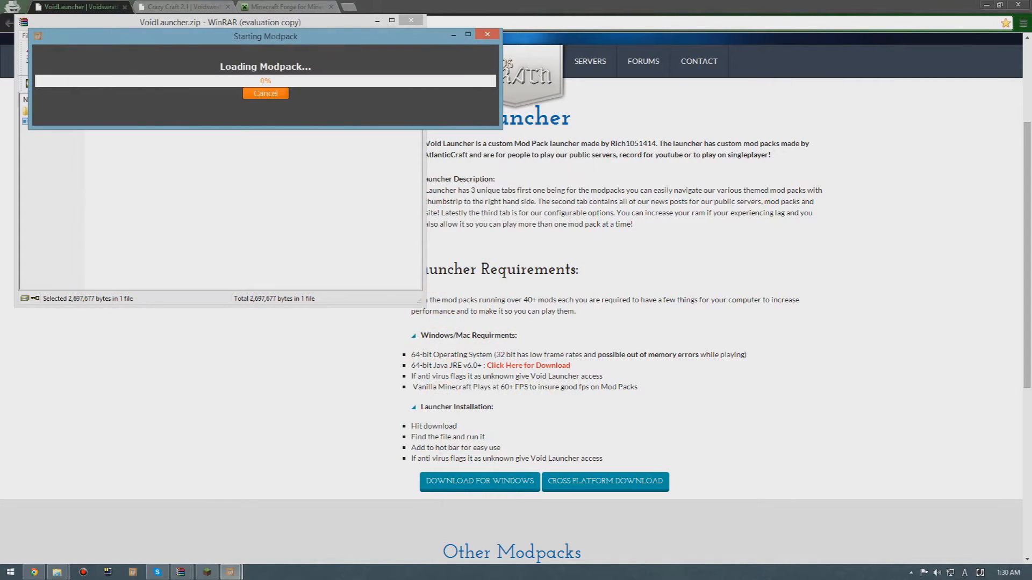
{"action": "left_click", "coordinate": [265, 92]}
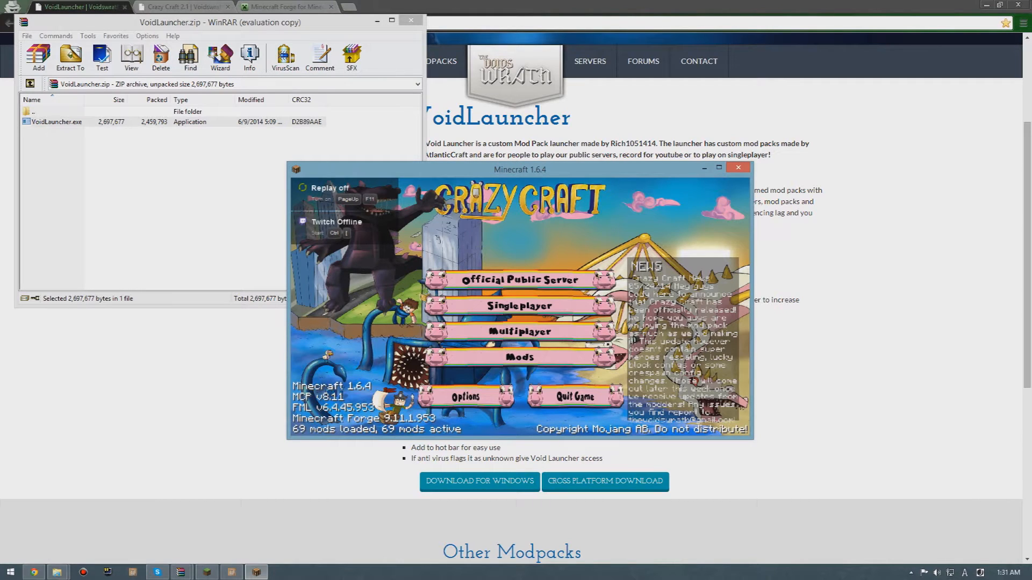
{"action": "left_click_drag", "start_coordinate": [521, 168], "coordinate": [477, 120]}
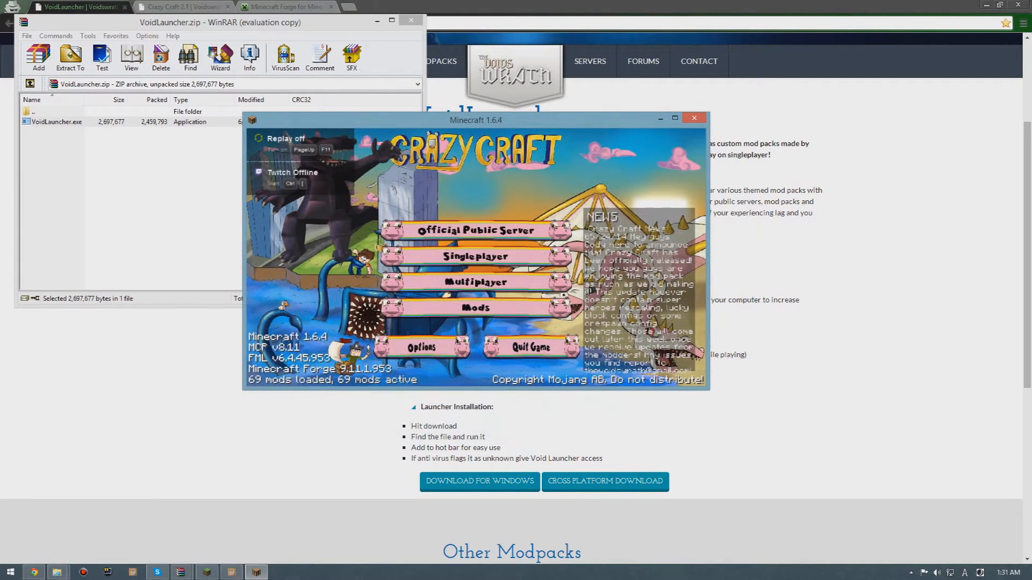
Check the multiplayer server list, return to the title screen and quit the game.
{"action": "left_click", "coordinate": [474, 282]}
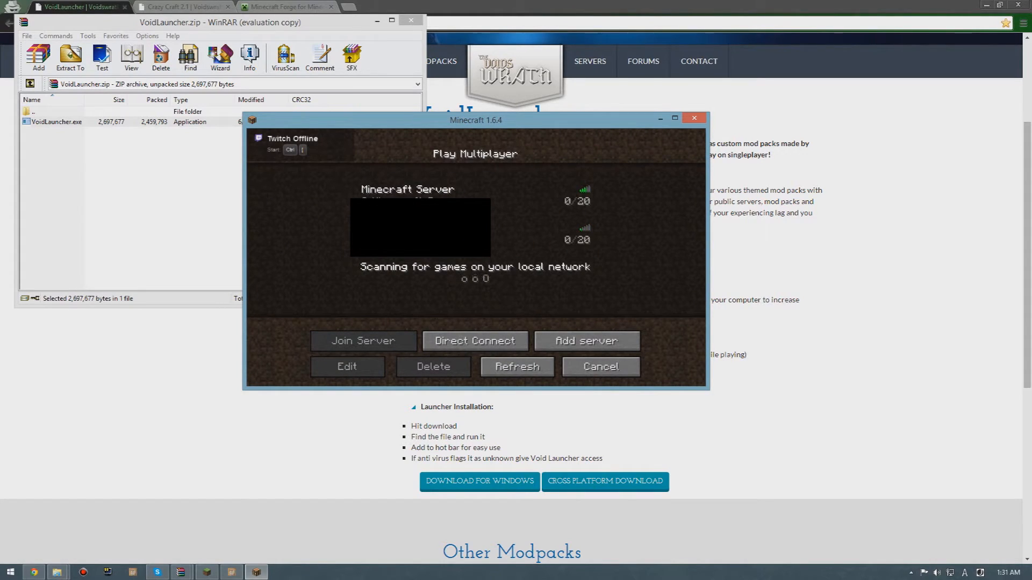
{"action": "left_click", "coordinate": [600, 367]}
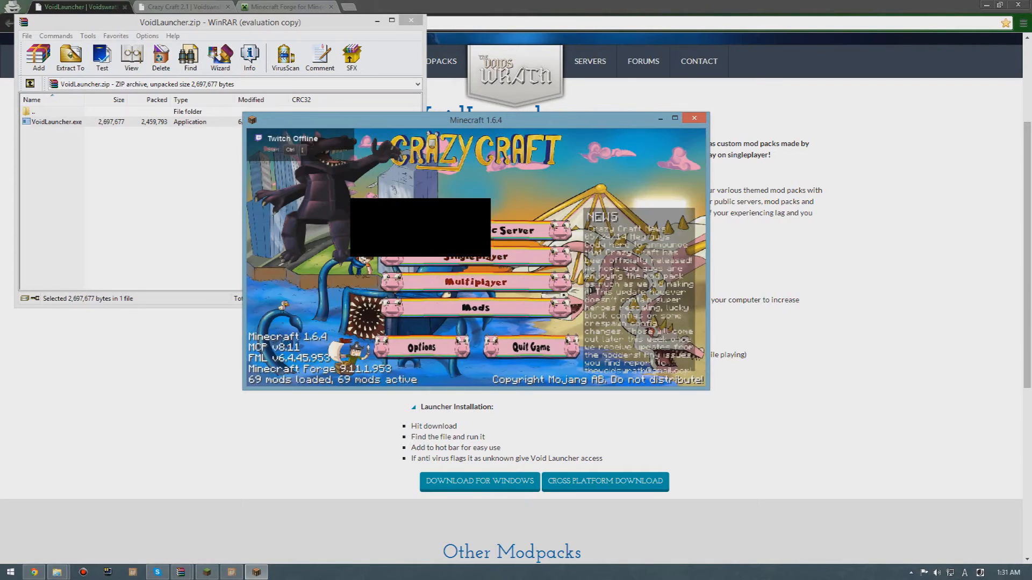
{"action": "left_click", "coordinate": [475, 281]}
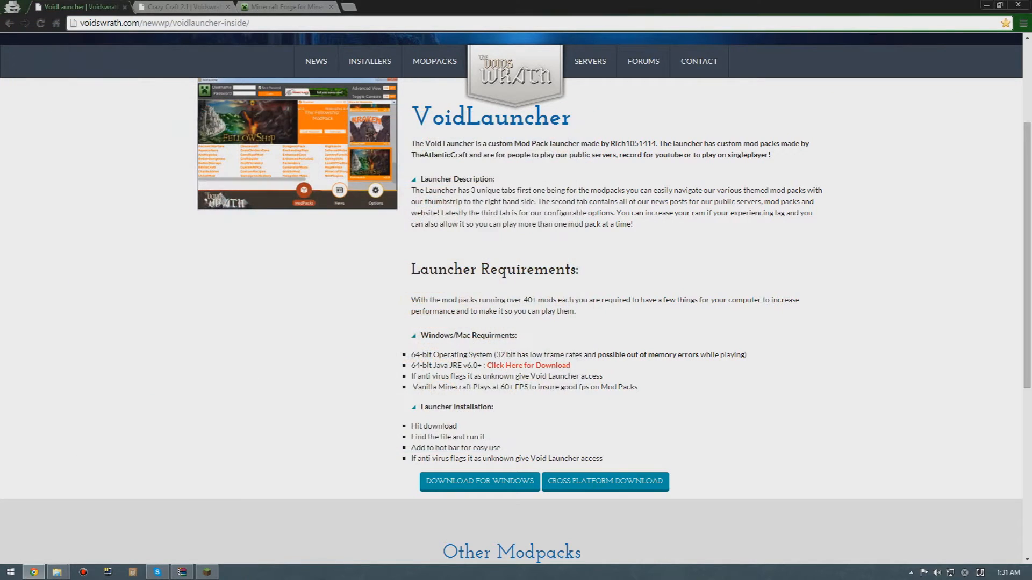
Bring up the Minecraft Forge download page scrolled to the 1.6.4 installer link.
{"action": "left_click", "coordinate": [182, 9]}
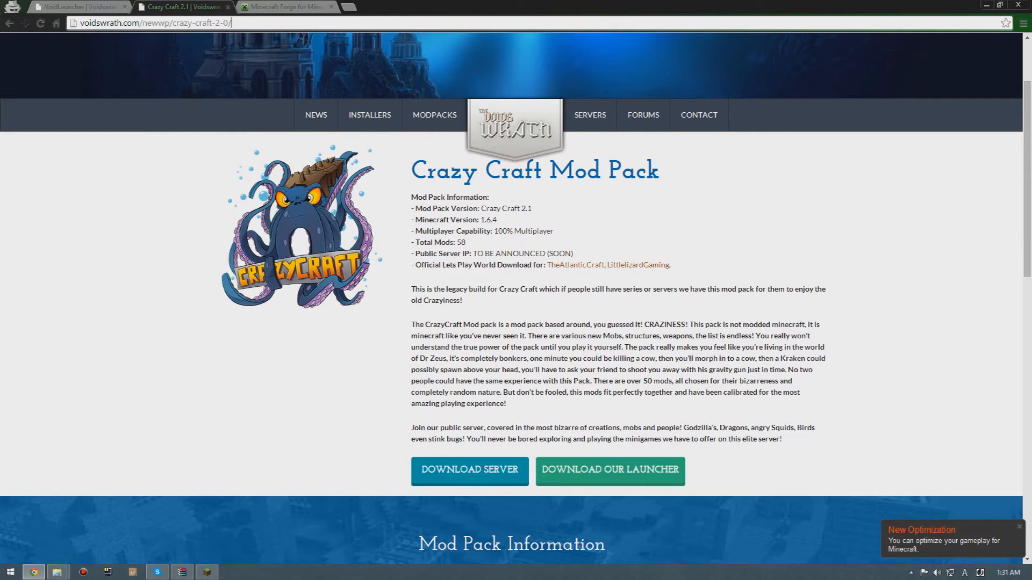
{"action": "left_click", "coordinate": [290, 6]}
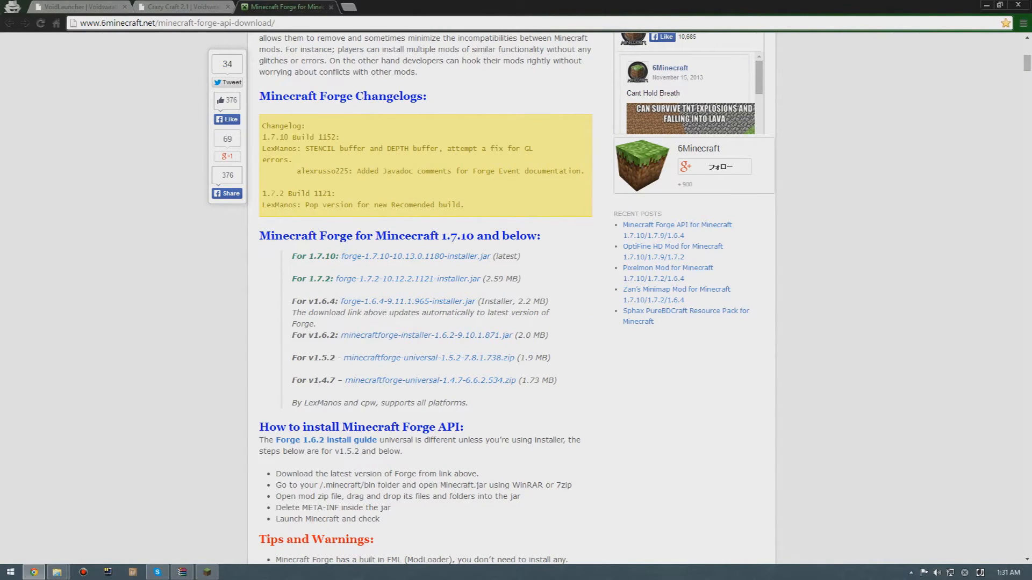
{"action": "scroll", "scroll_direction": "down", "scroll_amount": 3}
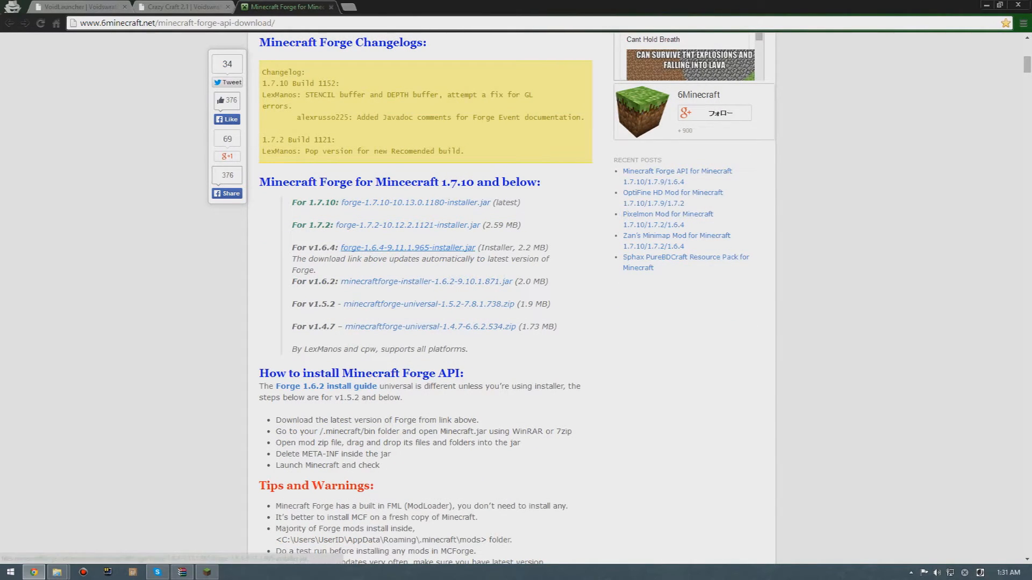
{"action": "scroll", "scroll_direction": "down", "scroll_amount": 3}
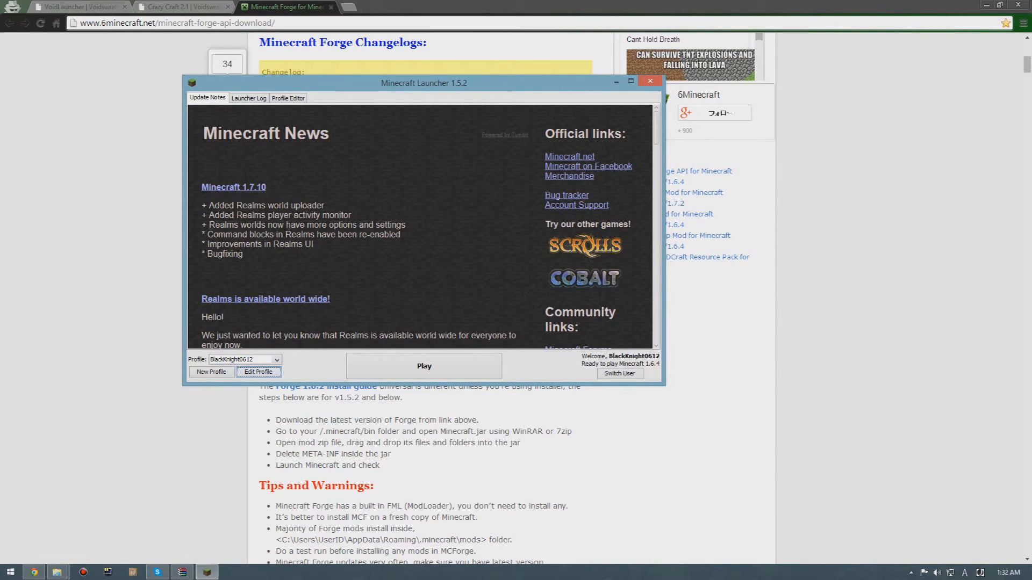
Close the launcher's profile settings and start downloading the forge-1.6.4-9.11.1.965 installer jar.
{"action": "left_click", "coordinate": [258, 372]}
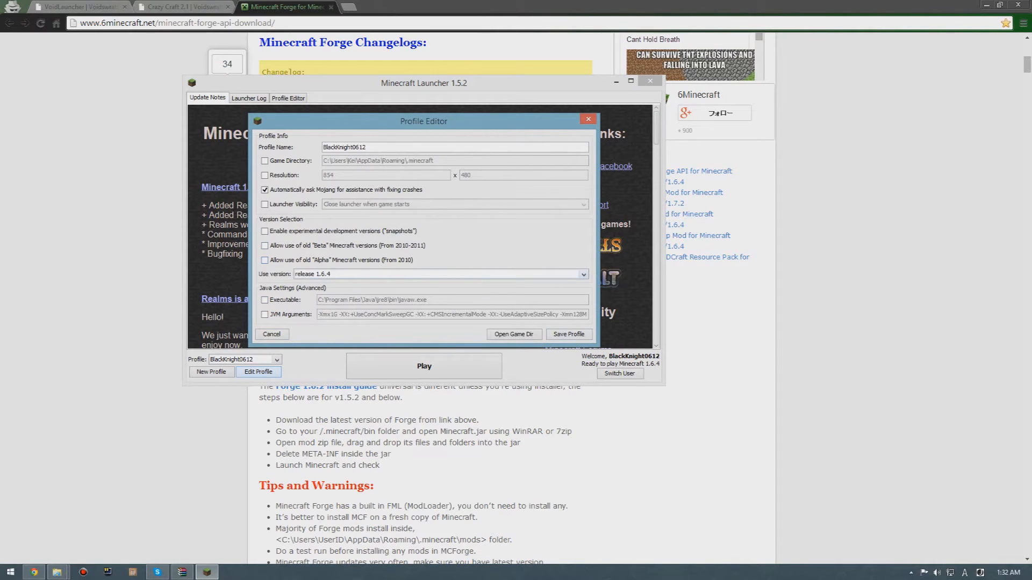
{"action": "left_click", "coordinate": [272, 334]}
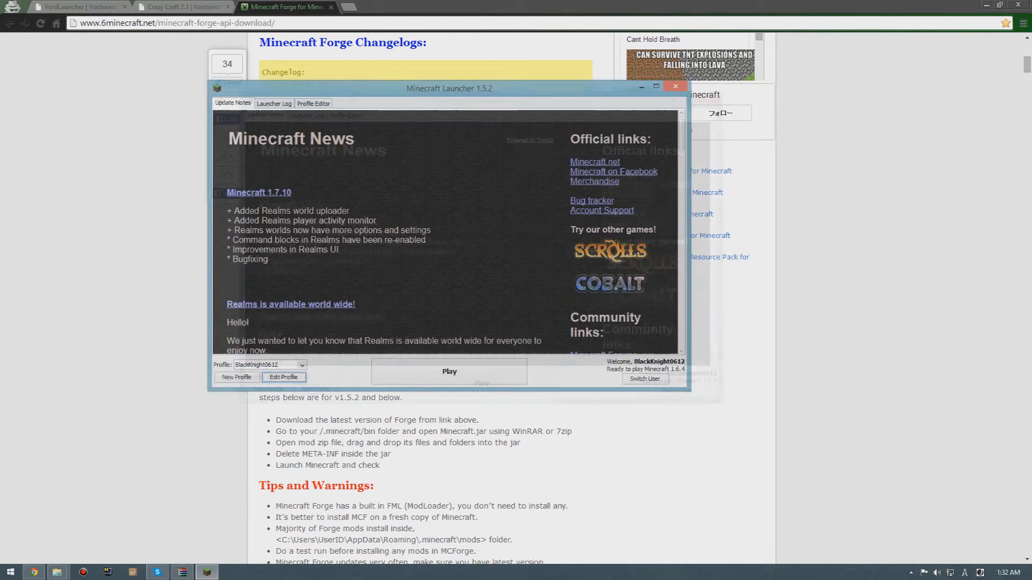
{"action": "left_click", "coordinate": [675, 86]}
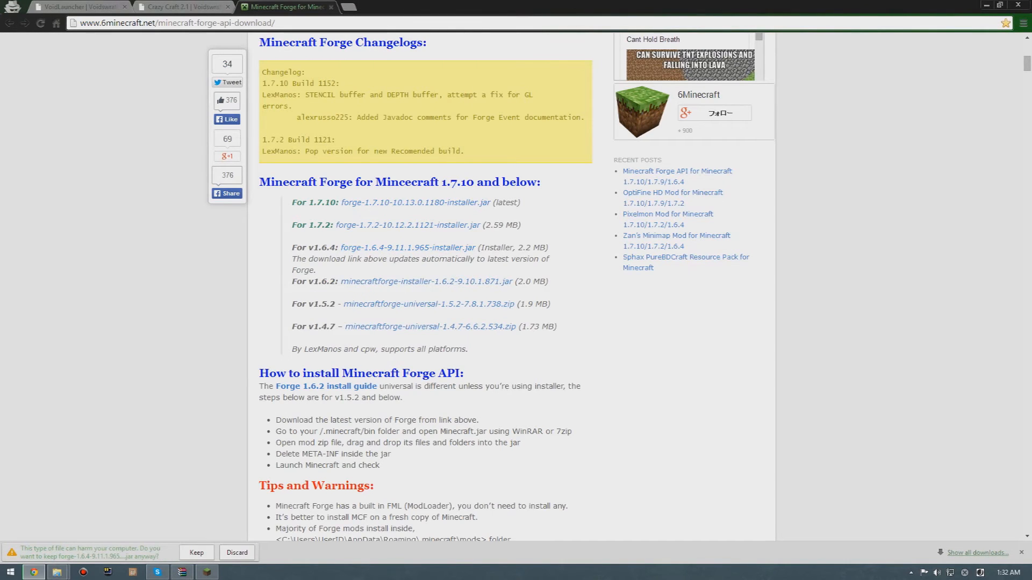
Keep the flagged Forge installer and run it as a client install into .minecraft.
{"action": "left_click", "coordinate": [197, 553]}
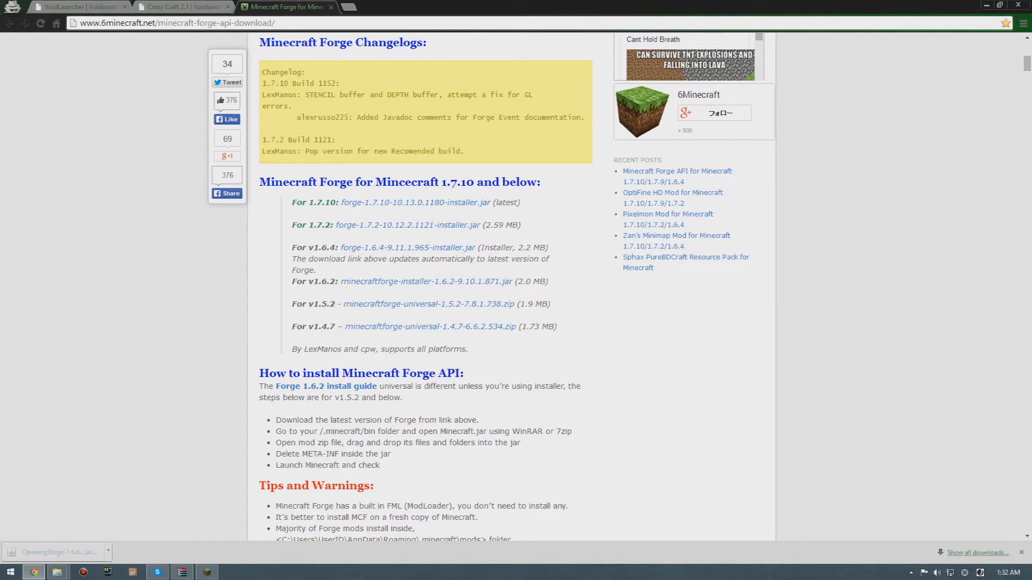
{"action": "left_click", "coordinate": [54, 553]}
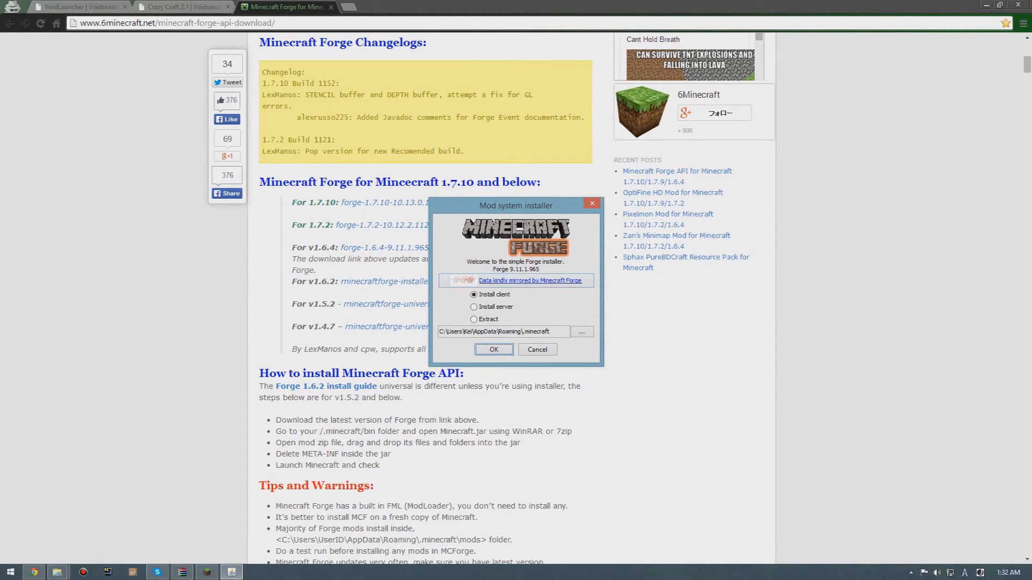
{"action": "left_click", "coordinate": [537, 350]}
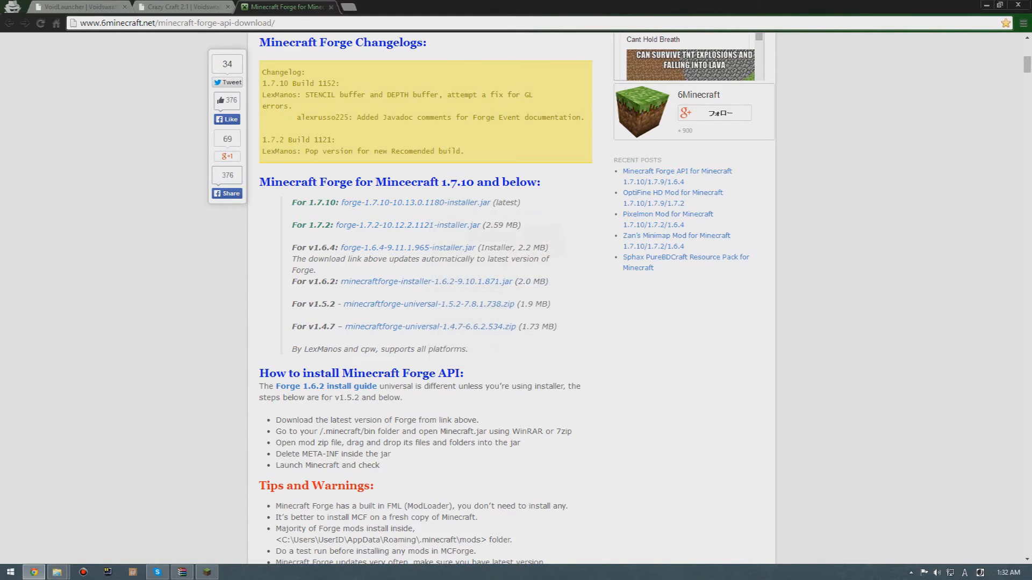
Return to the Crazy Craft mod pack page and scroll to its downloads.
{"action": "left_click", "coordinate": [172, 9]}
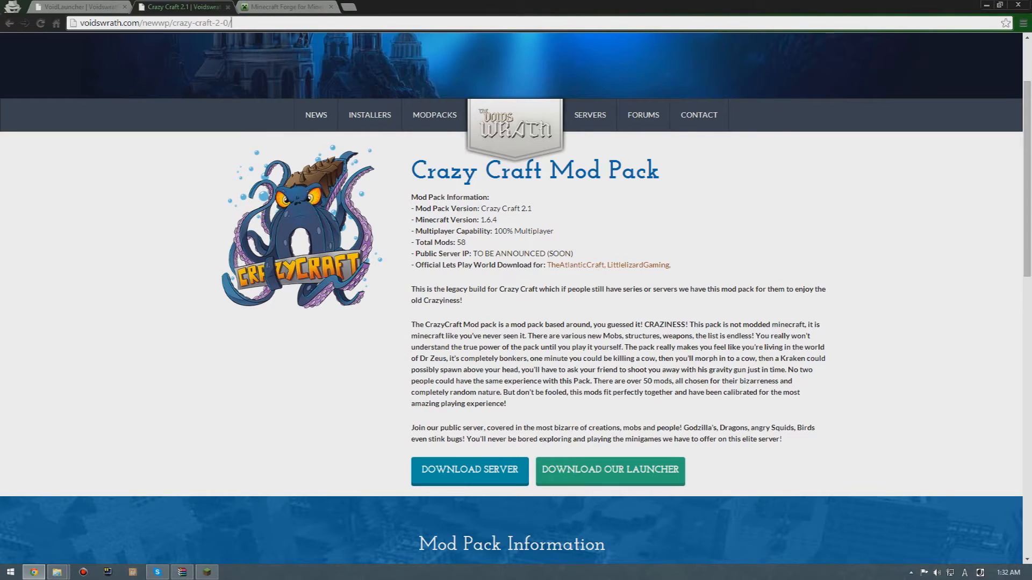
{"action": "scroll", "scroll_direction": "down", "scroll_amount": 3}
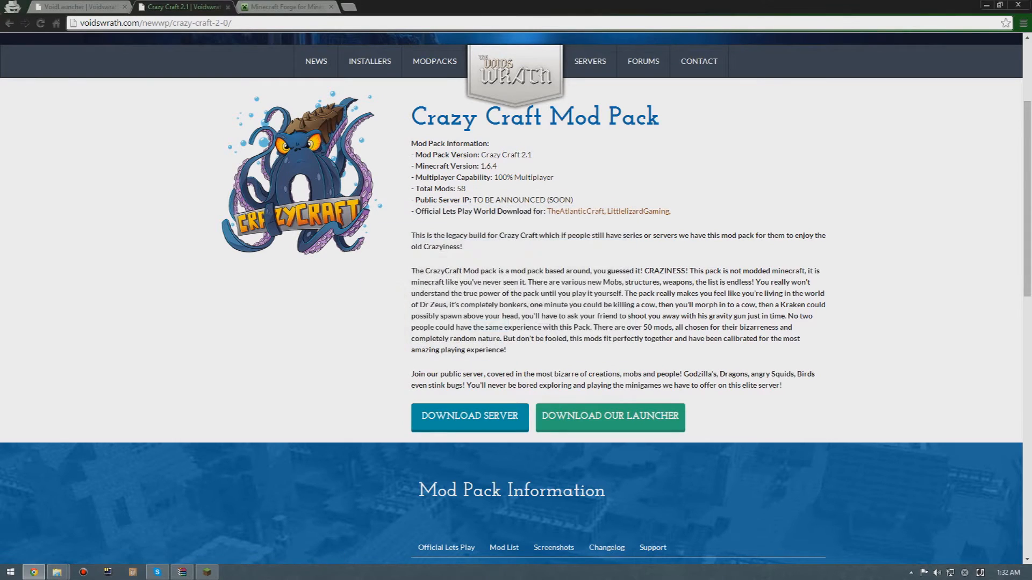
Open CrazyCraftServerv2.1.zip in WinRAR and enter its inner folder.
{"action": "left_click", "coordinate": [470, 417]}
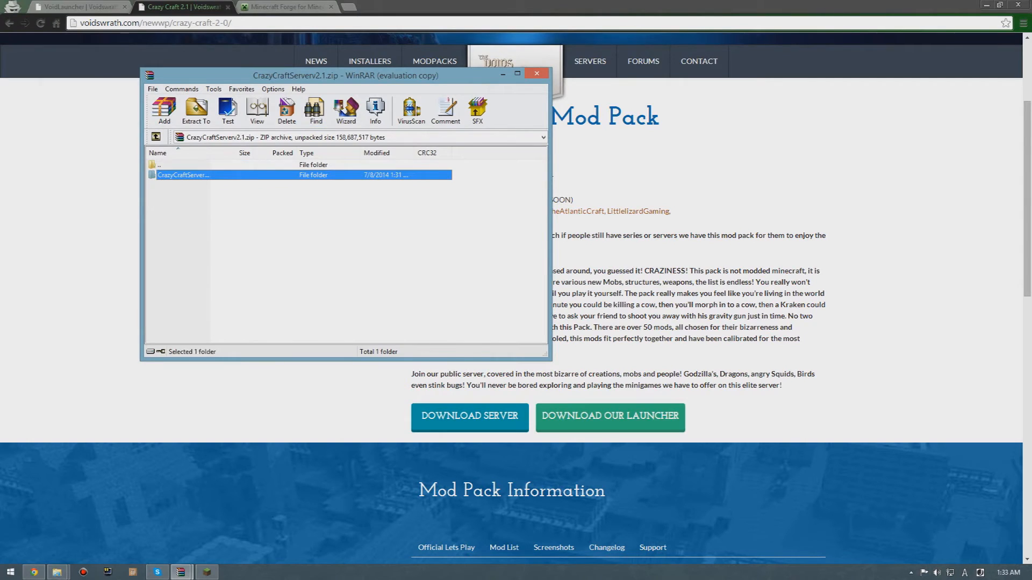
{"action": "double_click", "coordinate": [185, 175]}
{"action": "type", "text": "%"}
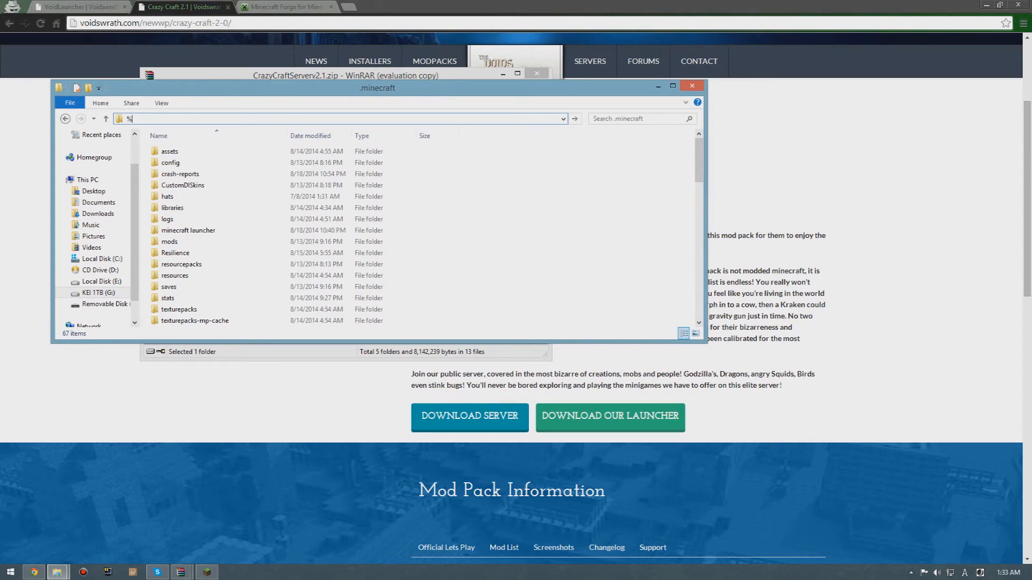
Navigate File Explorer to %appdata%\.minecraft.
{"action": "type", "text": "appdata"}
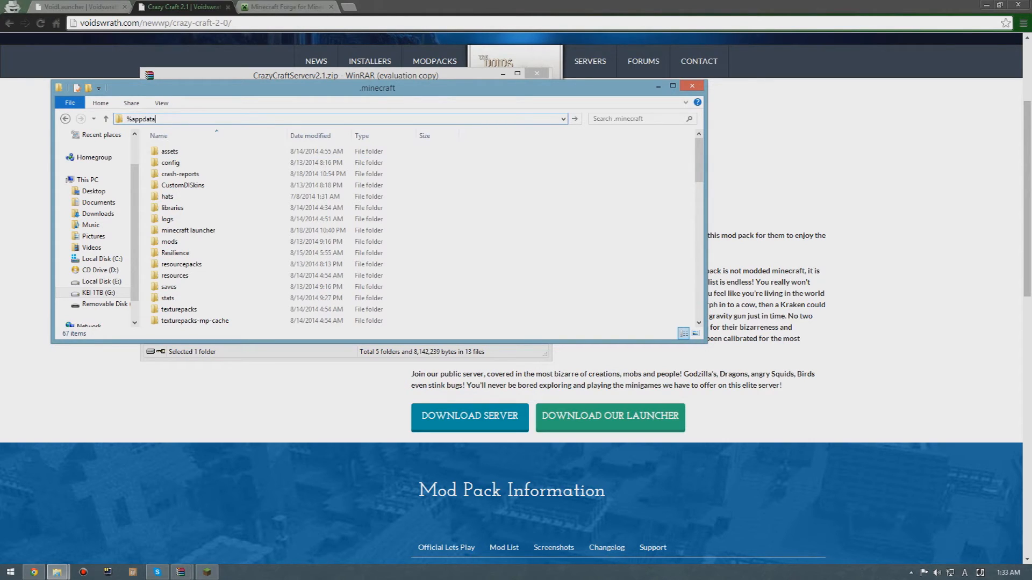
{"action": "type", "text": "&"}
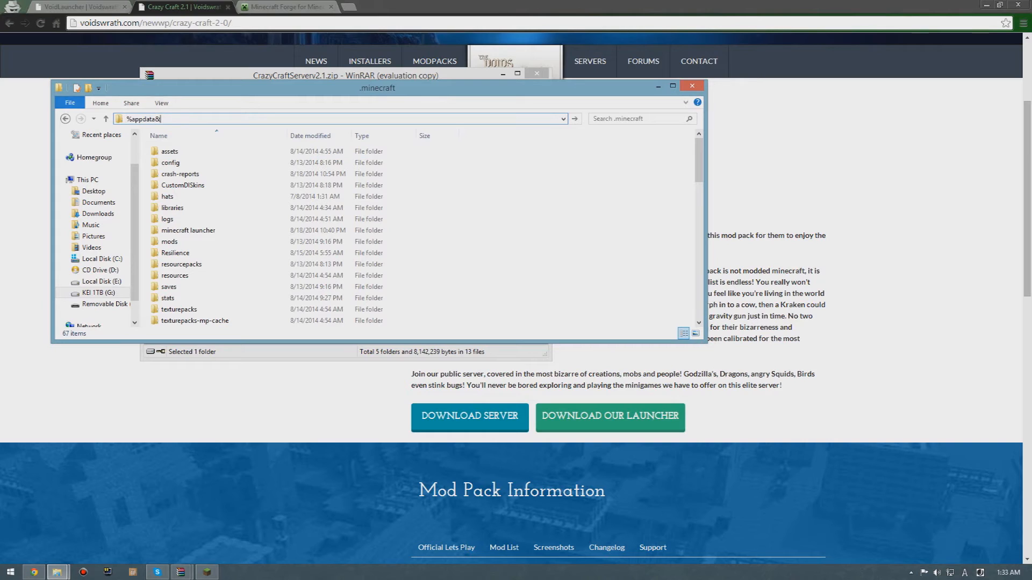
{"action": "key", "text": "Backspace"}
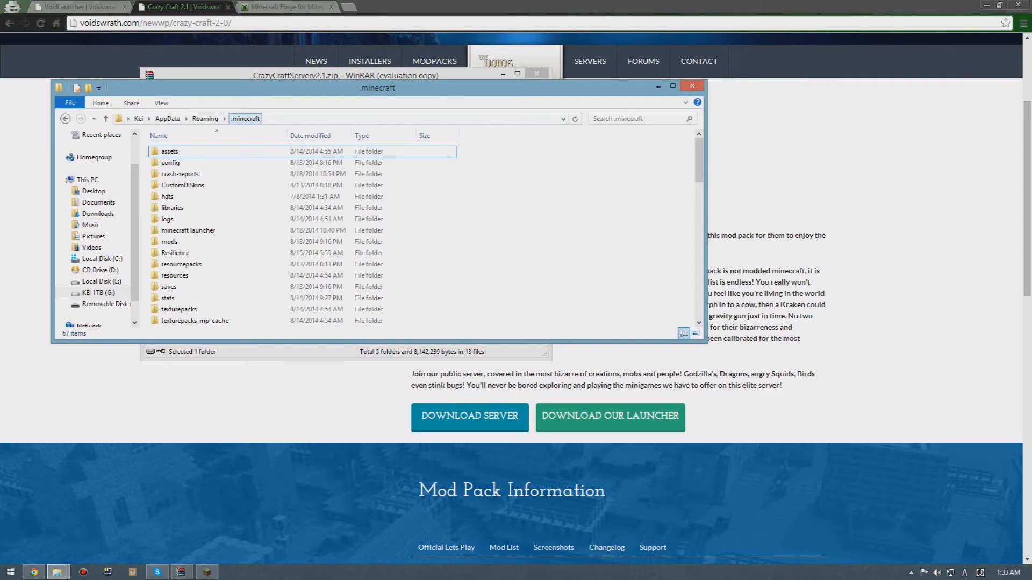
{"action": "scroll", "scroll_direction": "down", "scroll_amount": 3}
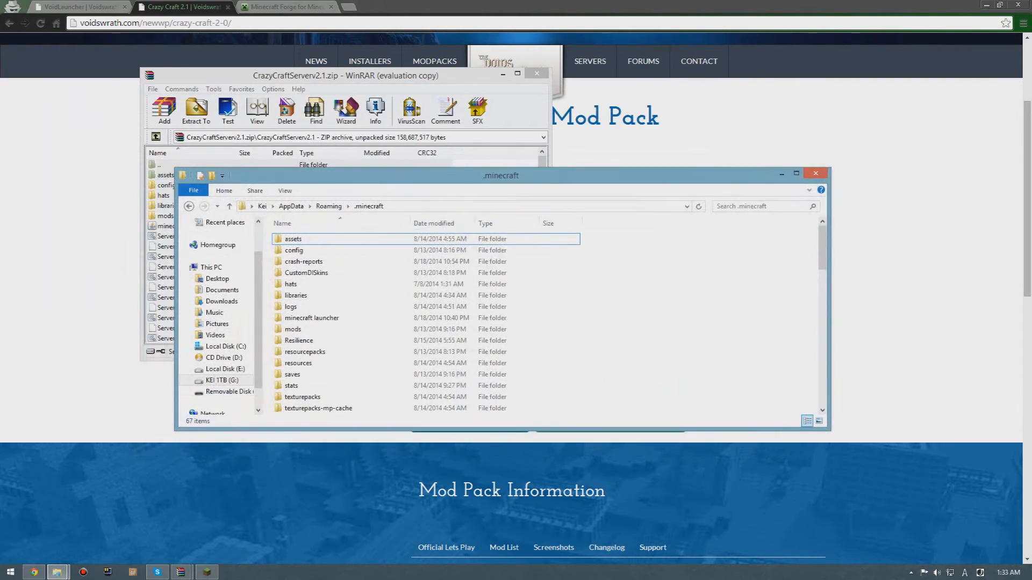
Copy all server archive contents into .minecraft, replacing existing files, and close the folder.
{"action": "left_click", "coordinate": [366, 75]}
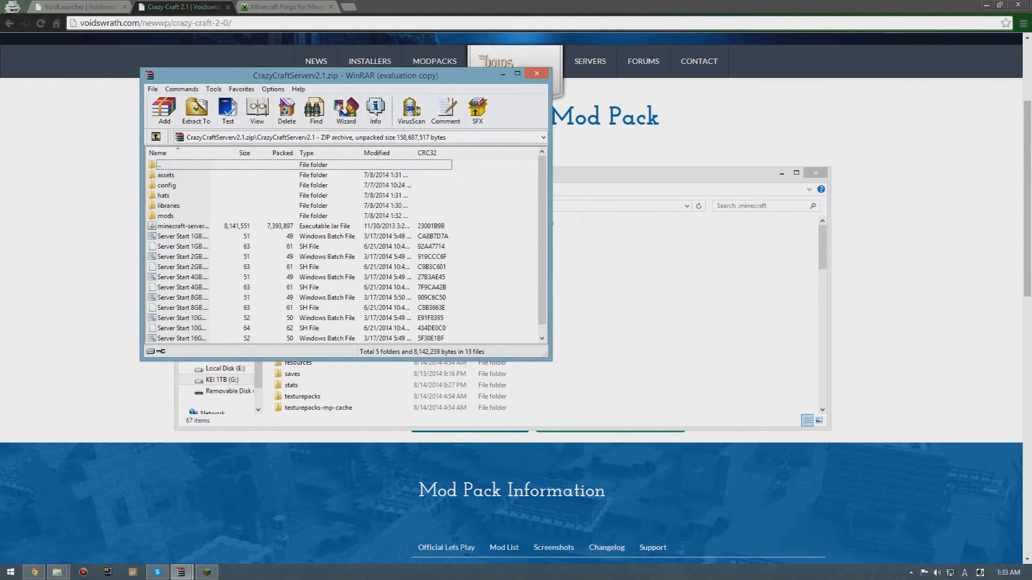
{"action": "key", "text": "ctrl+a"}
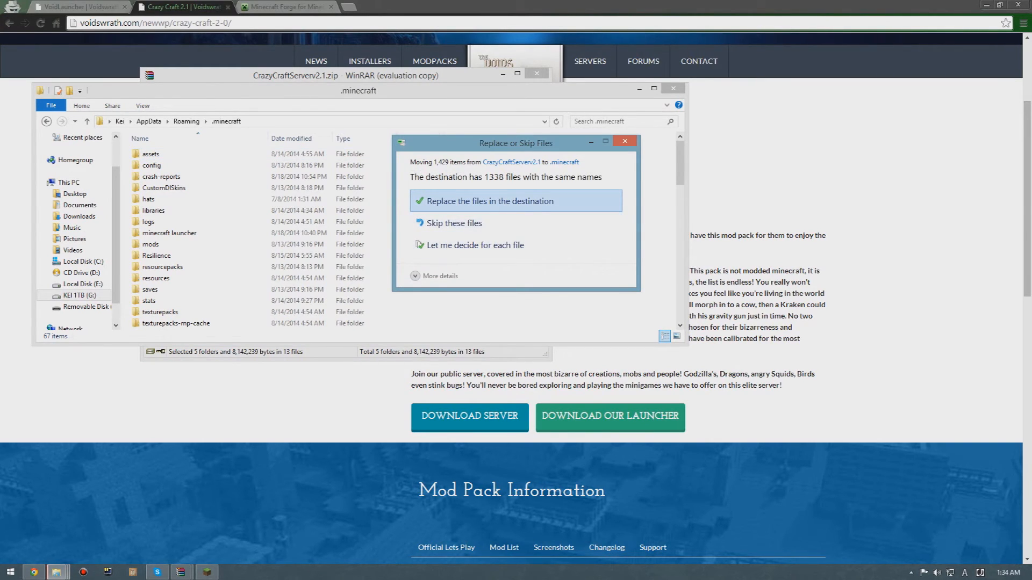
{"action": "left_click", "coordinate": [489, 201]}
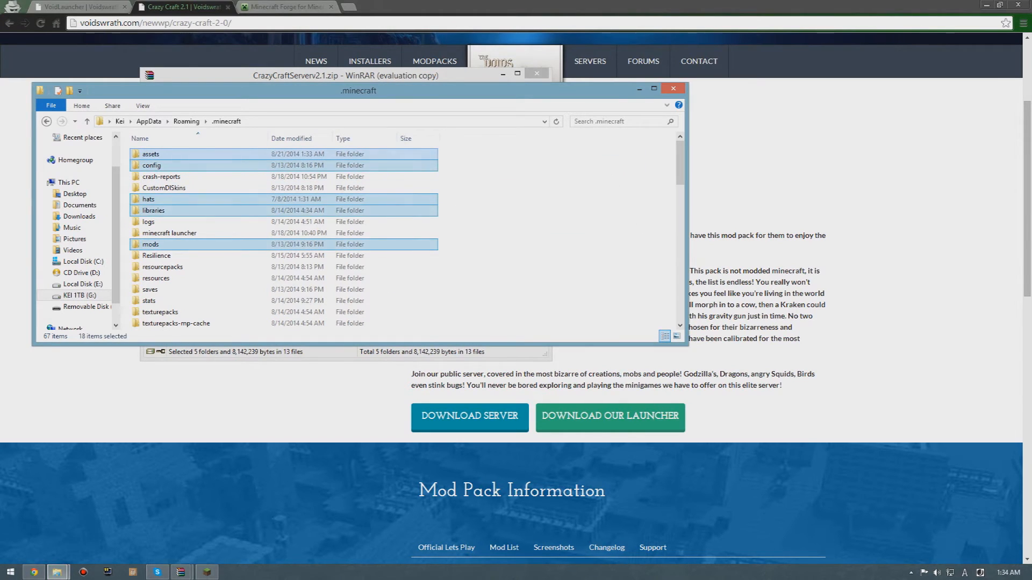
{"action": "left_click", "coordinate": [150, 154]}
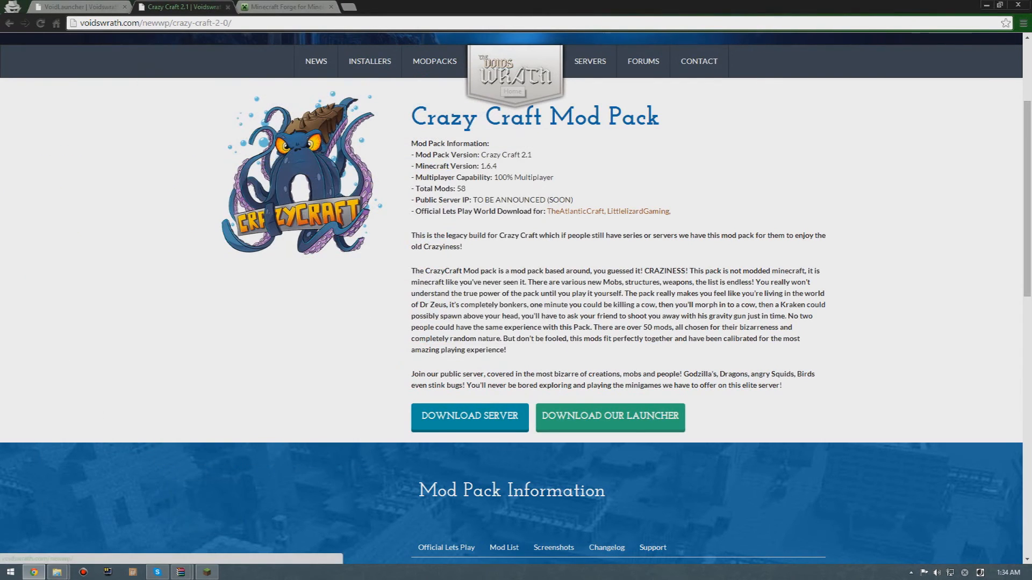
Set the launcher profile to release 1.6.4-Forge9.11.1.965, save it and close the Downloads window.
{"action": "left_click", "coordinate": [293, 6]}
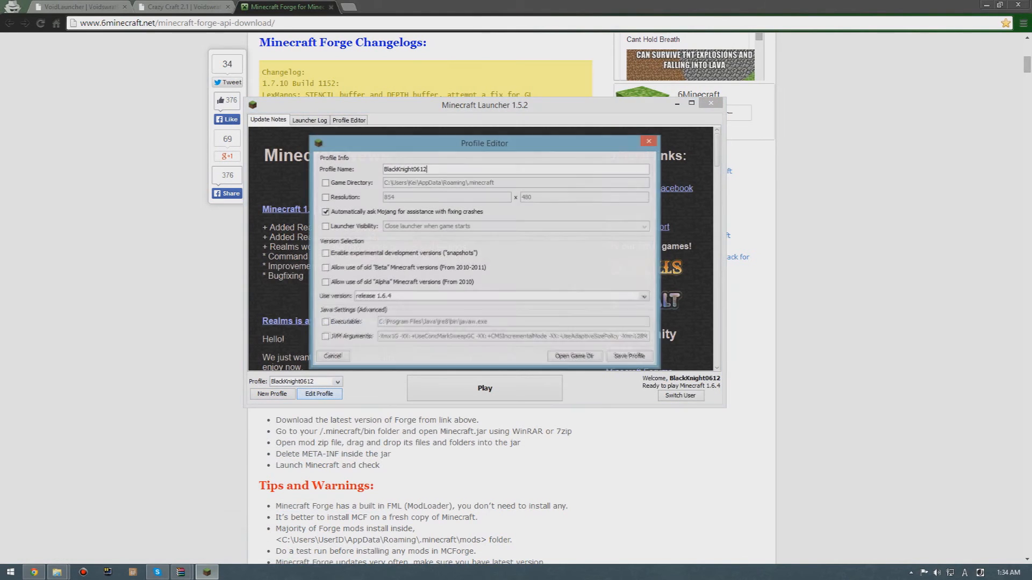
{"action": "left_click", "coordinate": [642, 297]}
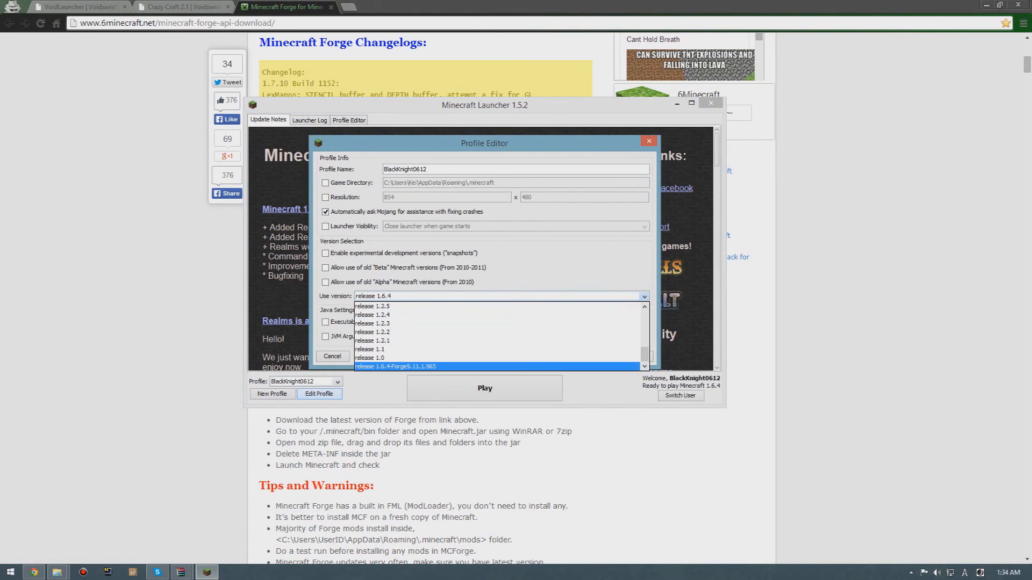
{"action": "left_click", "coordinate": [397, 367]}
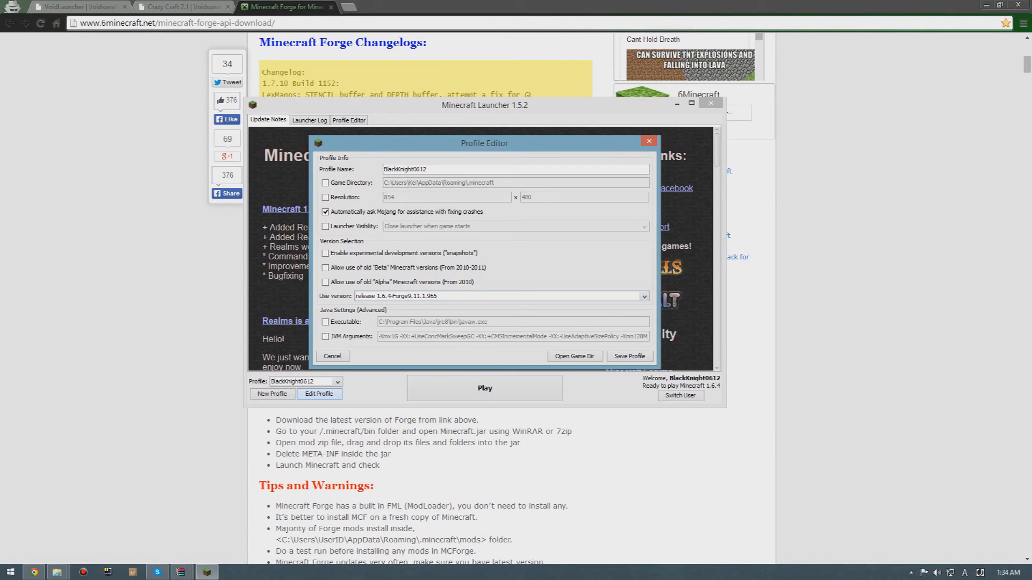
{"action": "left_click", "coordinate": [630, 356]}
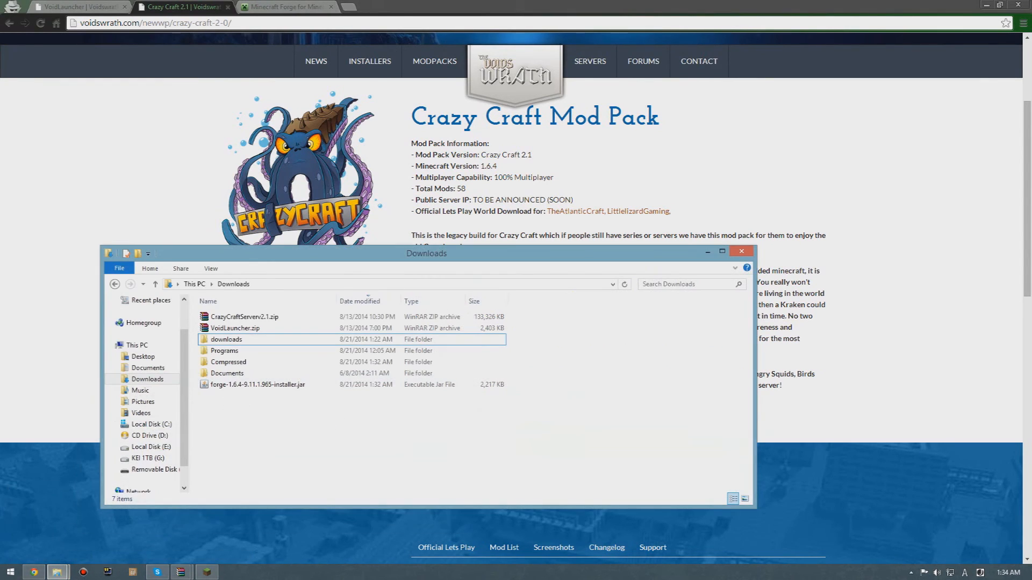
{"action": "left_click", "coordinate": [742, 251]}
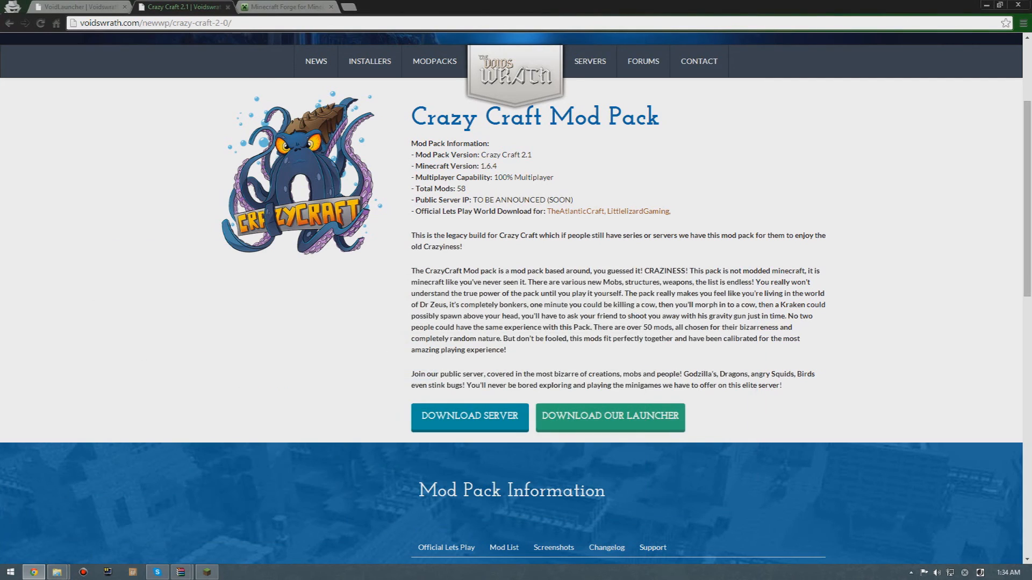